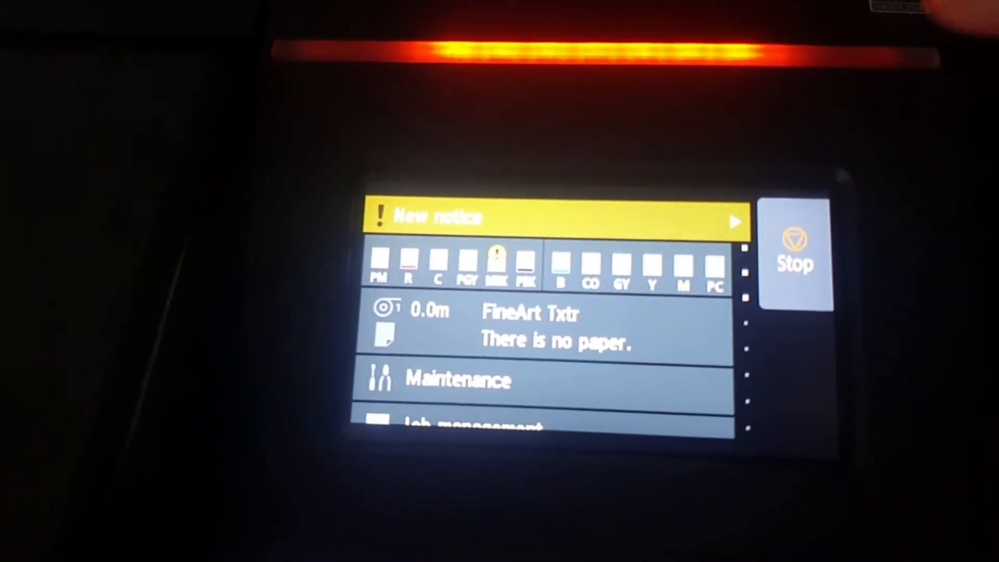
Open the estimated ink levels screen showing all cartridges, with MBK flagged as low.
click(548, 218)
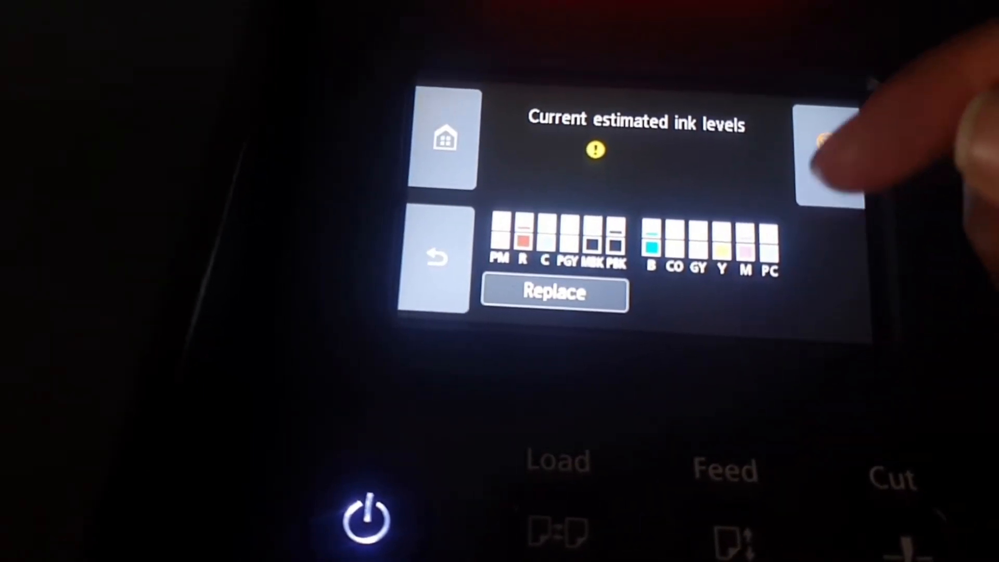
click(831, 147)
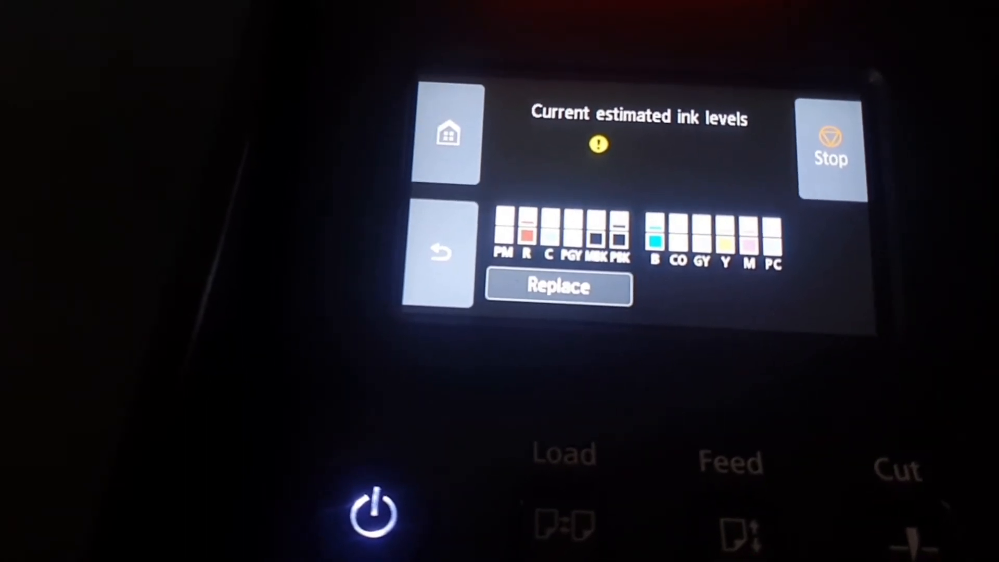